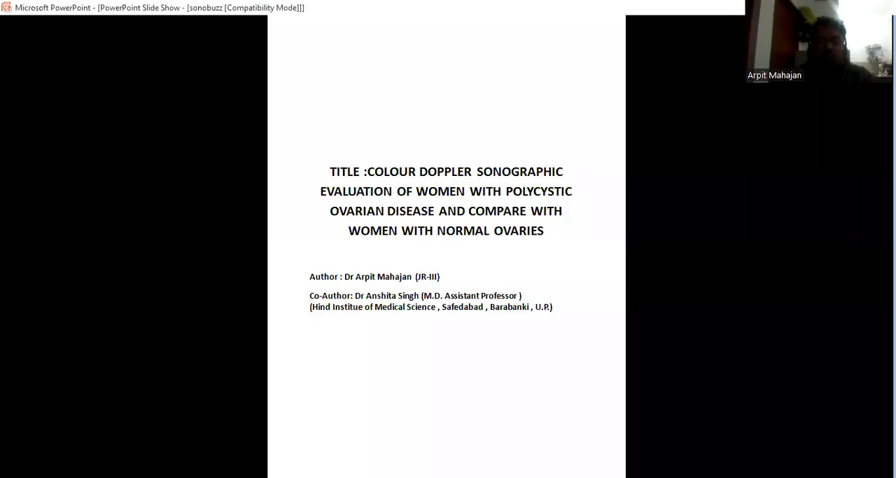
{"action": "mouse_move", "coordinate": [482, 70]}
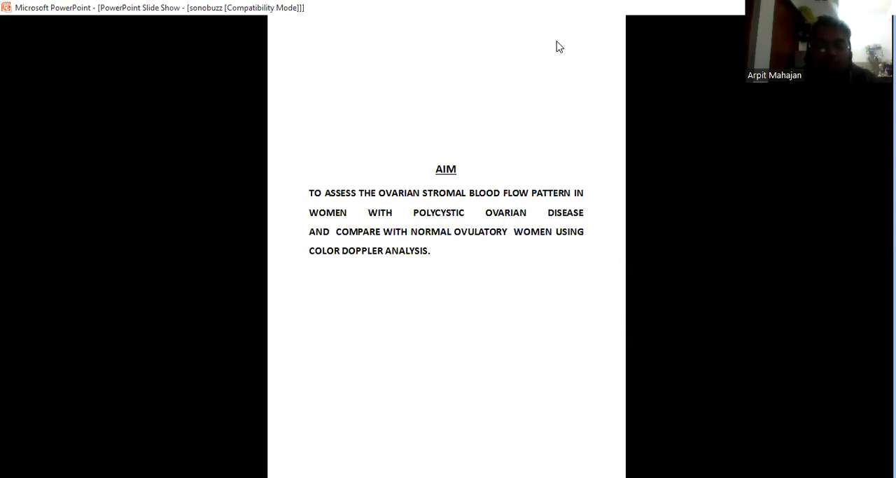
Step: Advance the slide show to the Result slide with the Table 1 age-group chart
{"action": "key", "text": "right"}
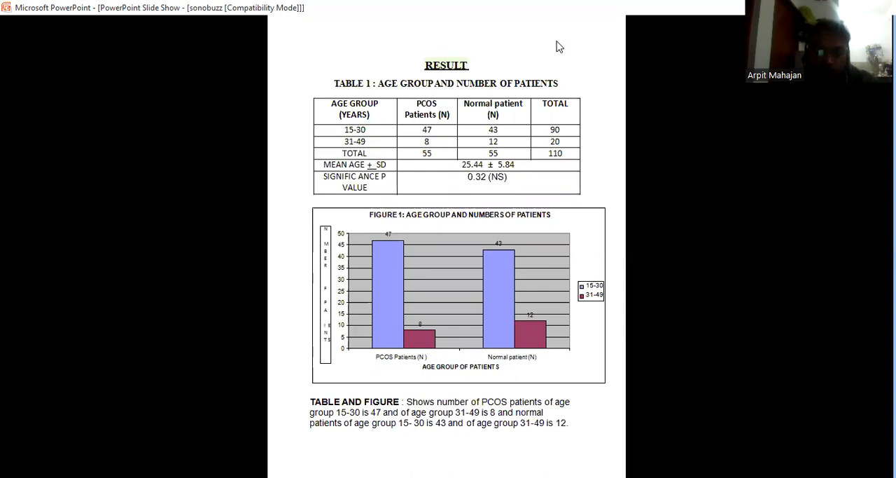
Step: Step through the Table 3 ovarian volume and Table 4 follicle slides to Table 6
{"action": "key", "text": "right"}
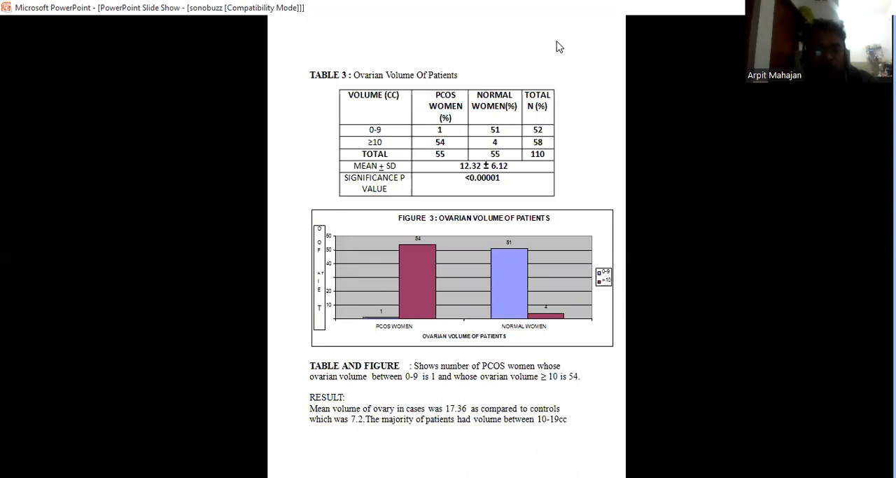
{"action": "key", "text": "Right"}
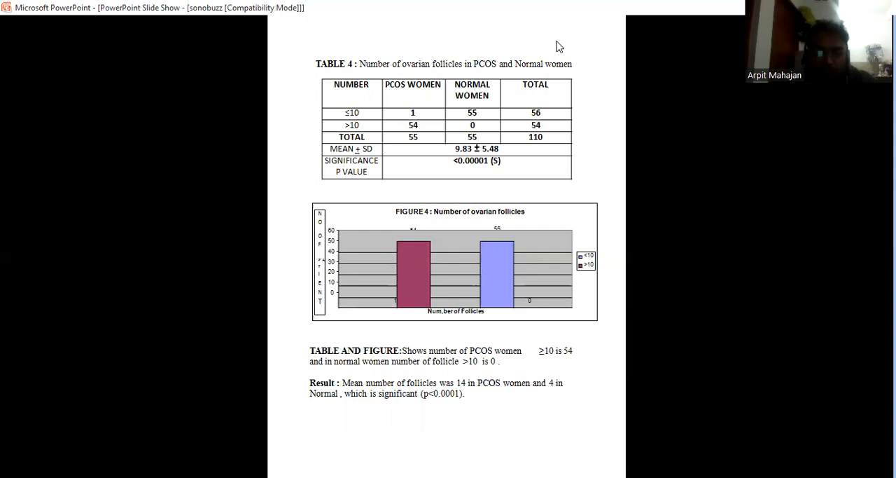
{"action": "key", "text": "right"}
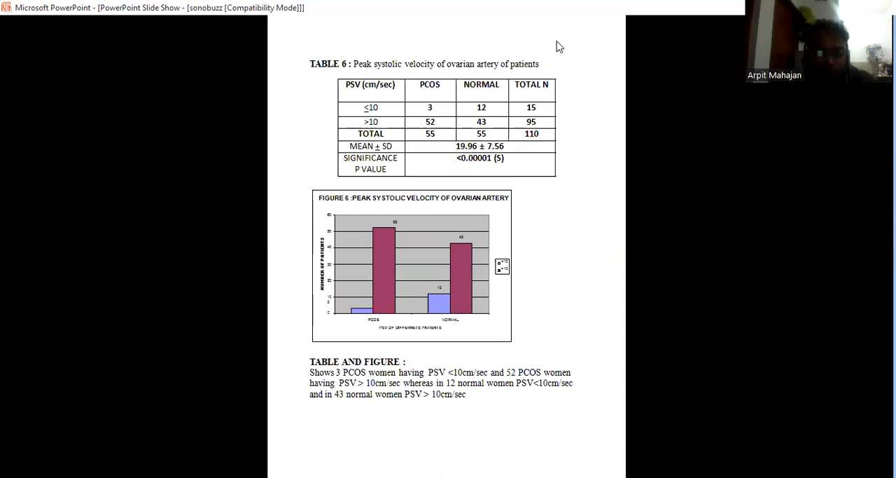
Step: Advance through the Table 7 velocity, end diastolic velocity and Table 9 slides
{"action": "key", "text": "Right"}
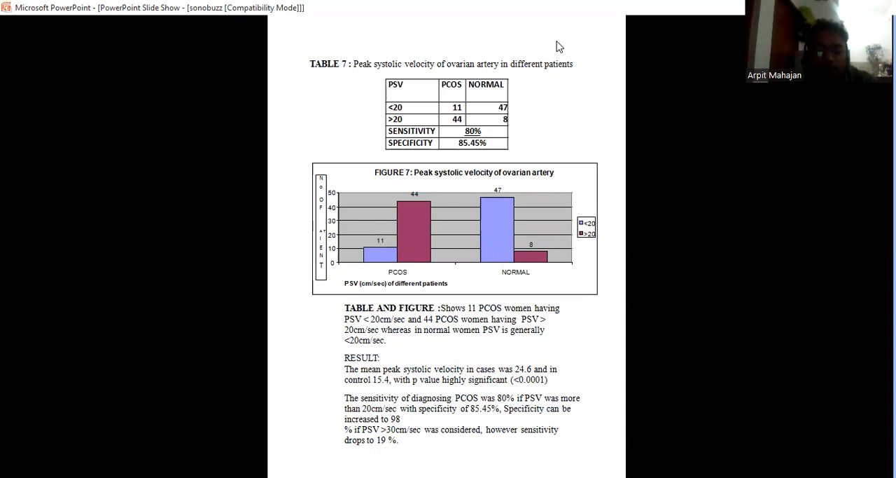
{"action": "key", "text": "right"}
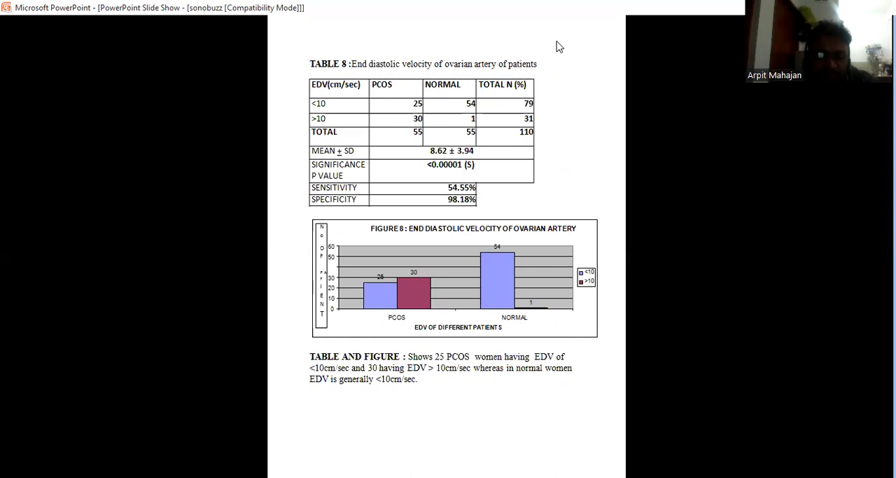
{"action": "key", "text": "right"}
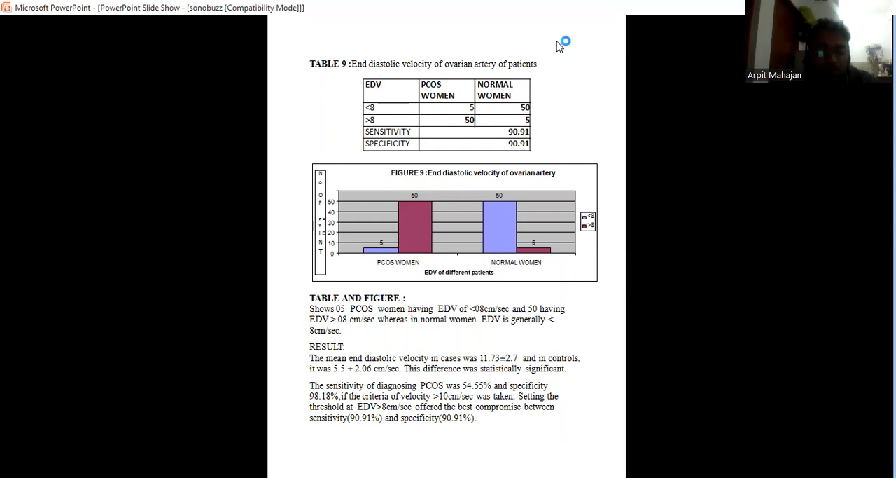
{"action": "mouse_move", "coordinate": [560, 46]}
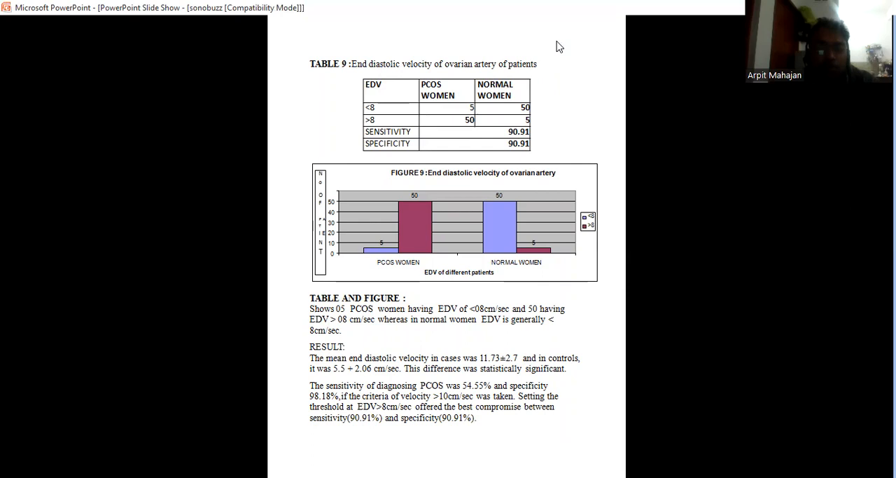
Step: Advance through the Table 10 resistive index and Table 11 pulsatility index slides to Table 12
{"action": "key", "text": "right"}
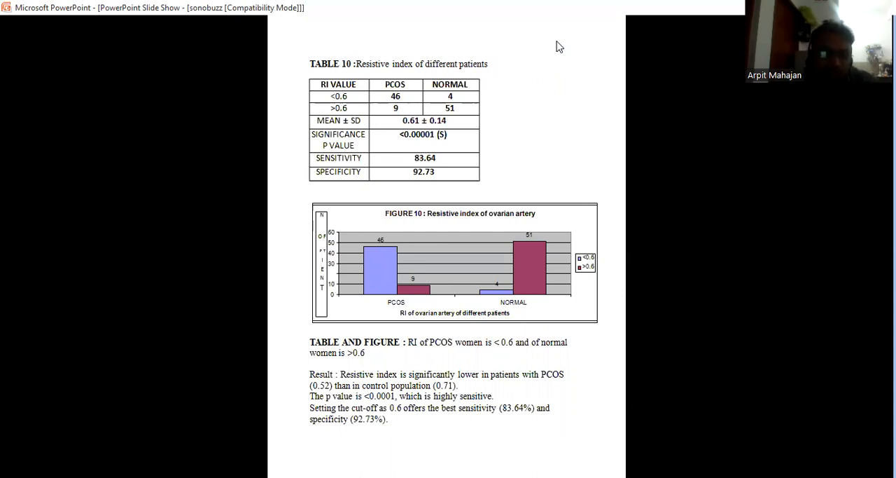
{"action": "key", "text": "right"}
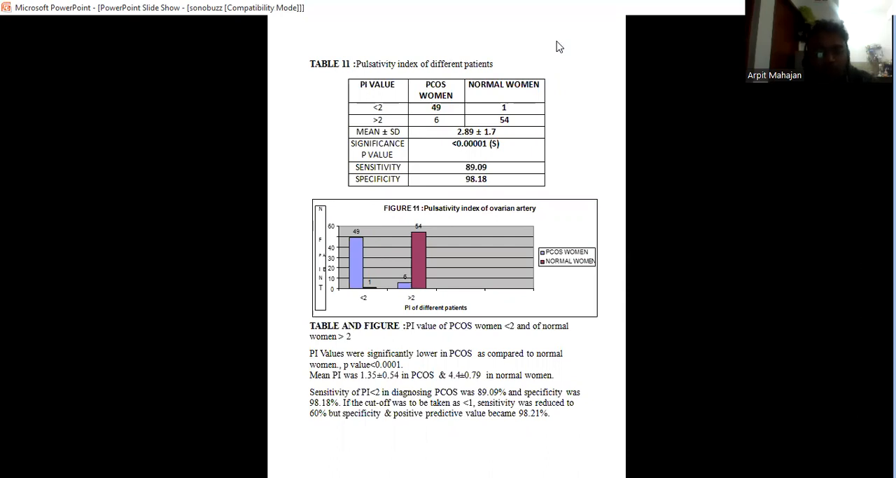
{"action": "key", "text": "right"}
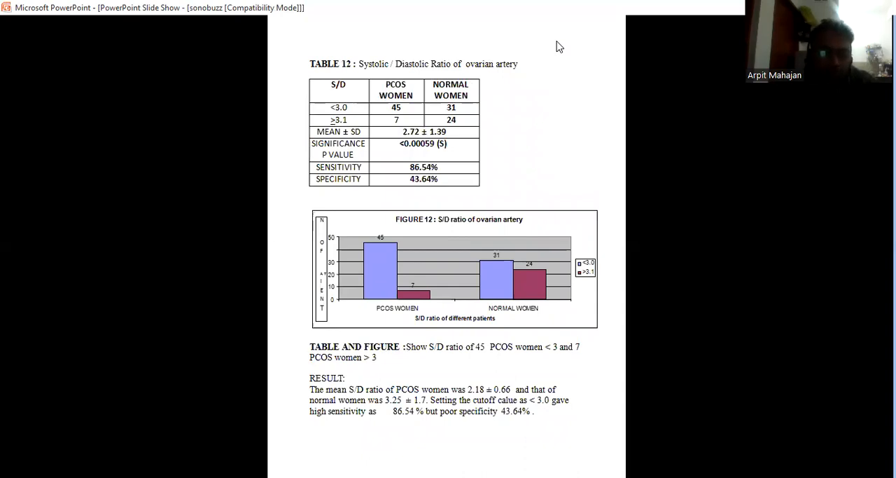
Step: Move past Table 12 to the Number of Follicles / Echogenic Stroma discussion slide
{"action": "key", "text": "right"}
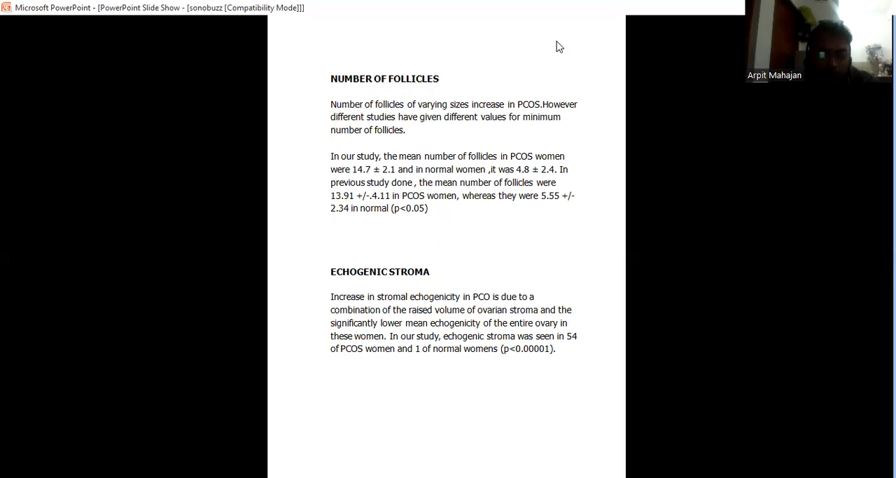
Step: Advance from the follicles discussion to the Ovarian Volume slide
{"action": "key", "text": "right"}
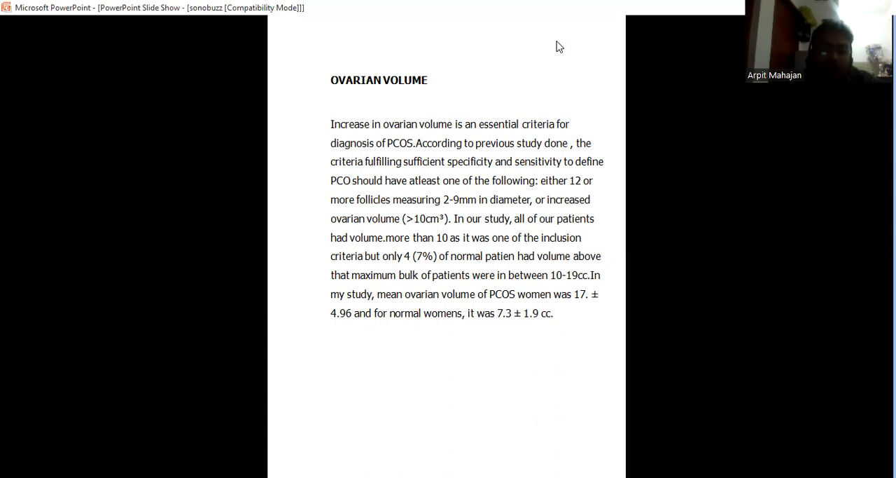
Step: Advance to the PCOS slide on resistive index and pulsatility index
{"action": "key", "text": "right"}
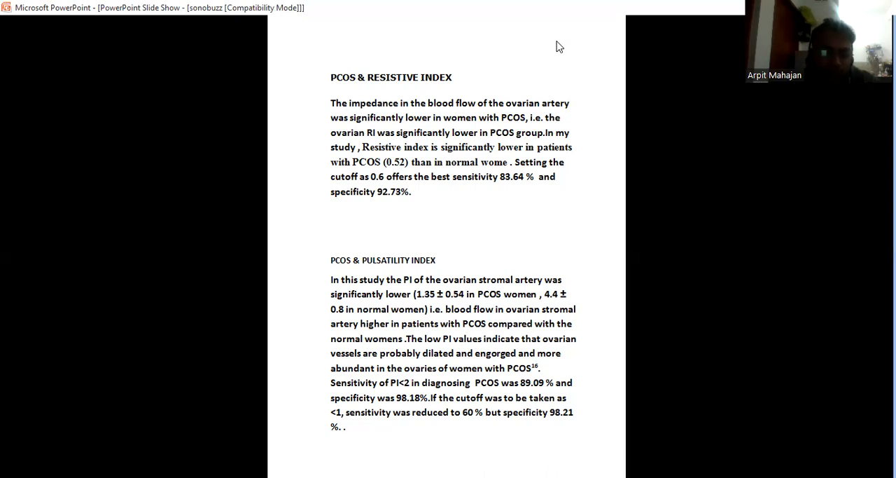
Step: Pass the S/D index conclusion slide and reach the Reference slide
{"action": "key", "text": "right"}
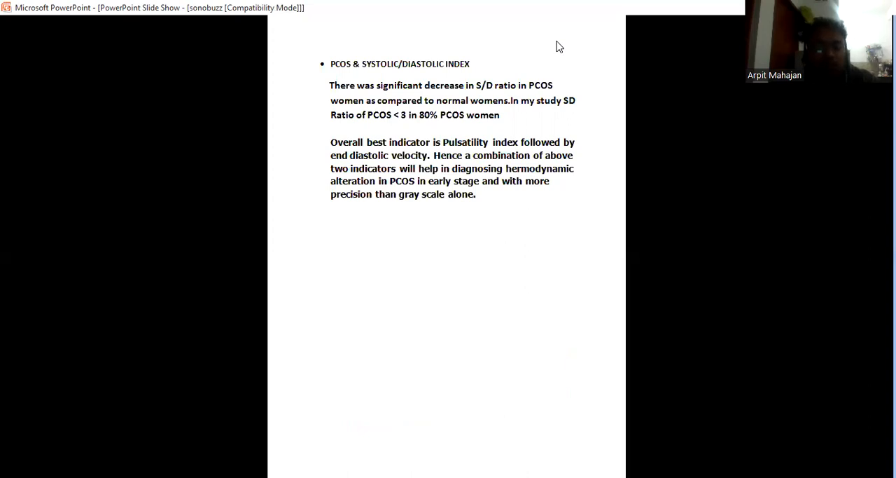
{"action": "key", "text": "right"}
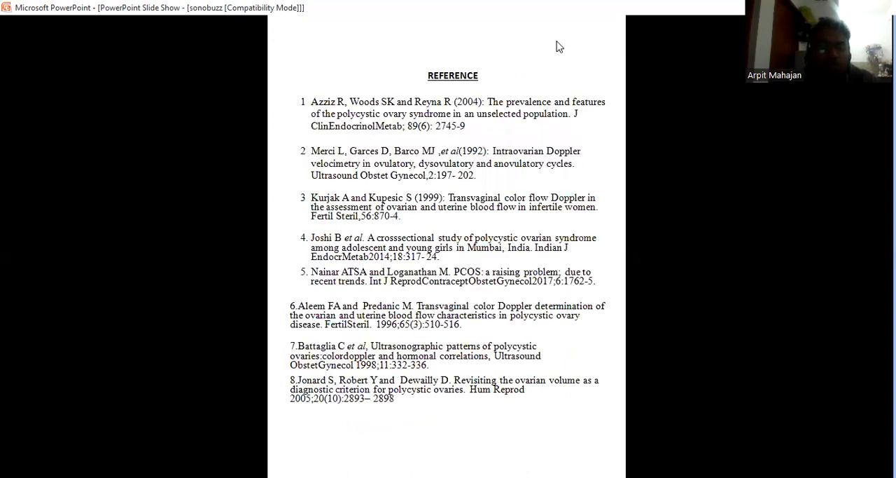